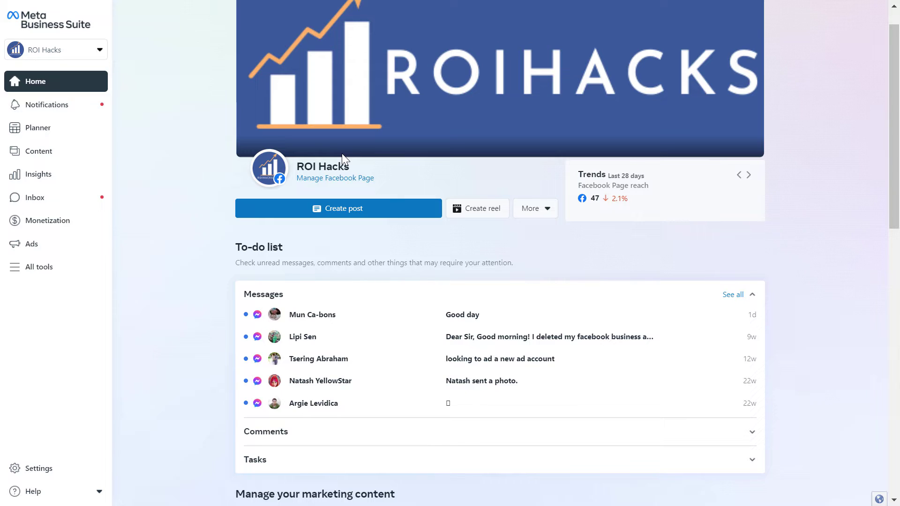
Step: Open the ROIHacks.com business account Settings on the People section
left_click(748, 174)
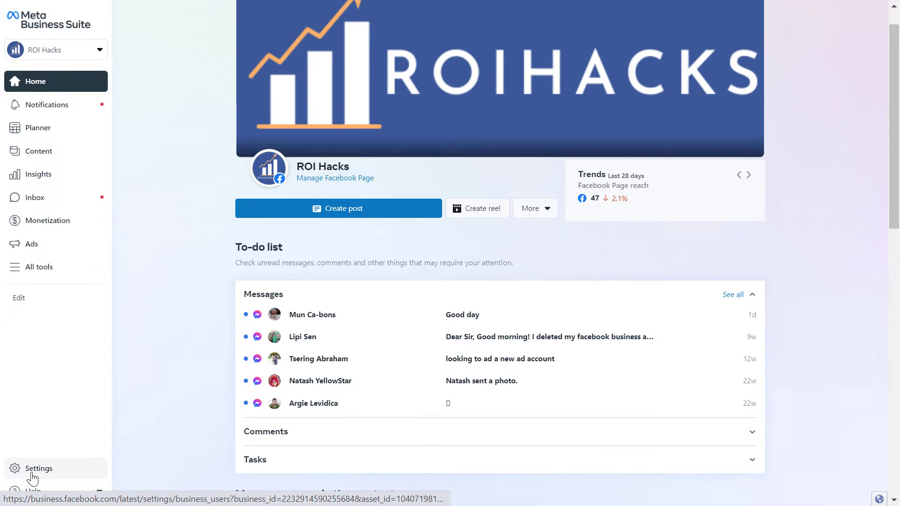
left_click(38, 469)
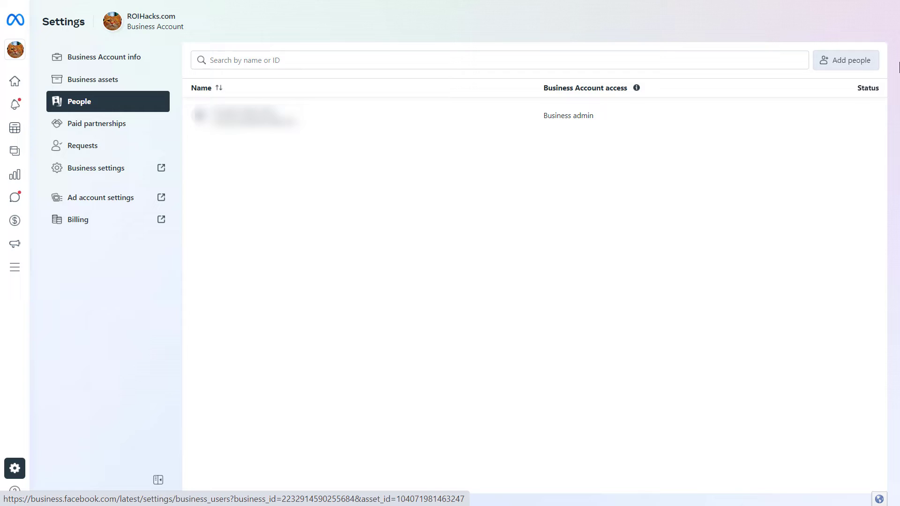
left_click(845, 60)
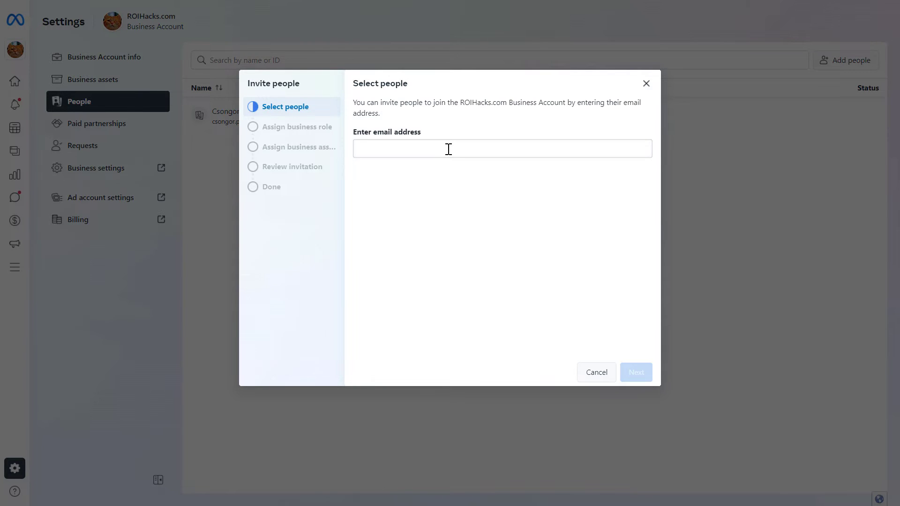
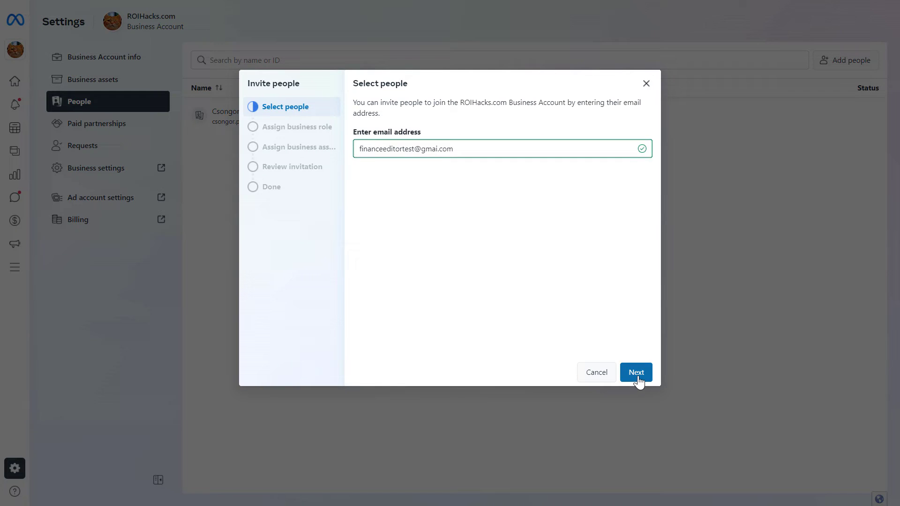
left_click(636, 372)
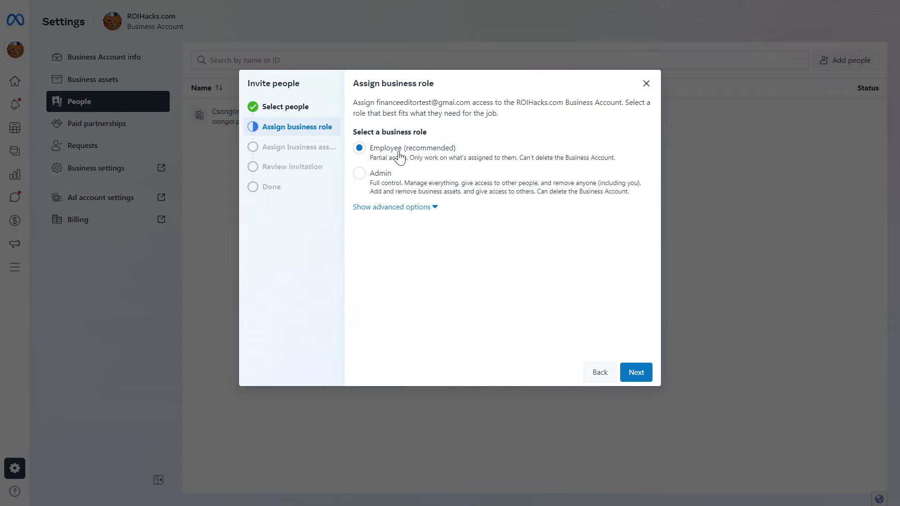
mouse_move(351, 184)
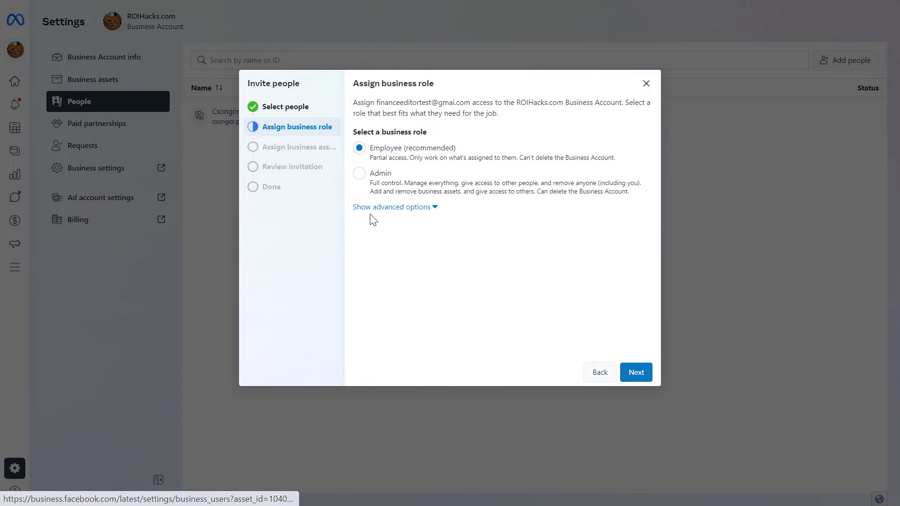
Step: Keep Employee, add the Finance analyst role under advanced options, and continue to business assets
left_click(392, 206)
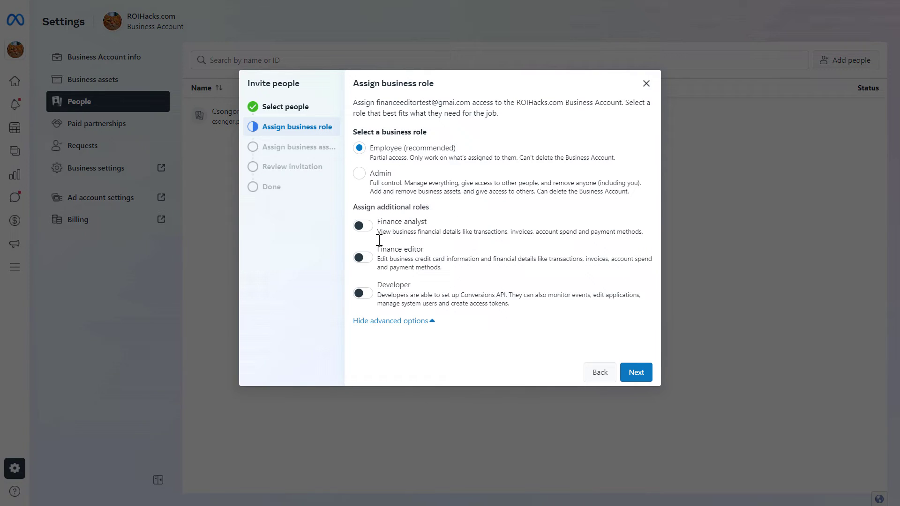
mouse_move(382, 228)
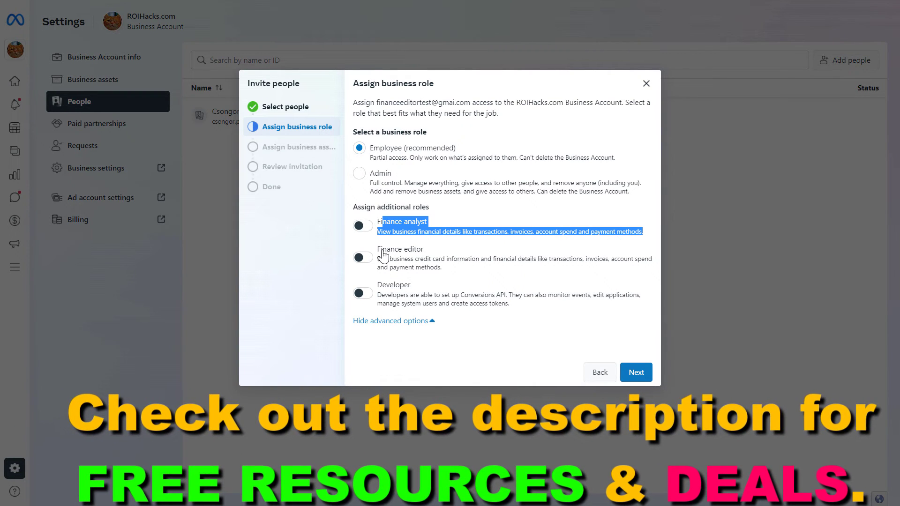
mouse_move(381, 259)
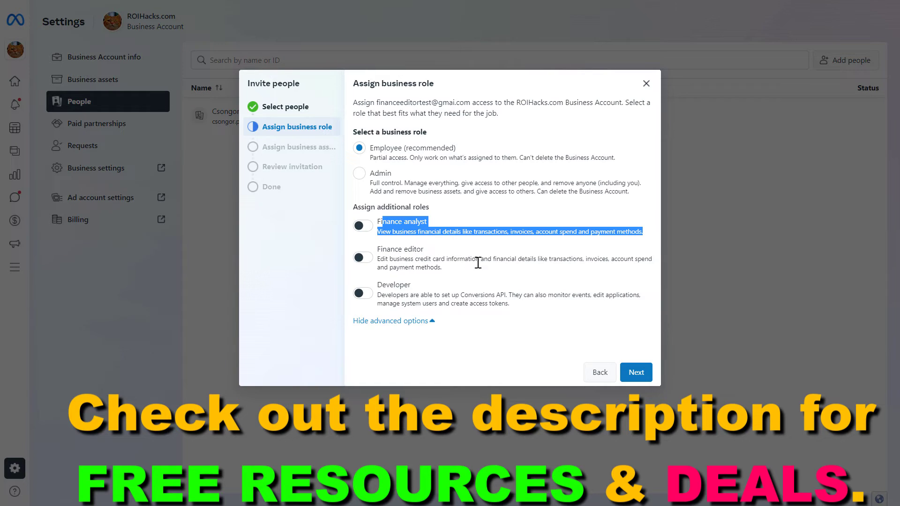
mouse_move(526, 263)
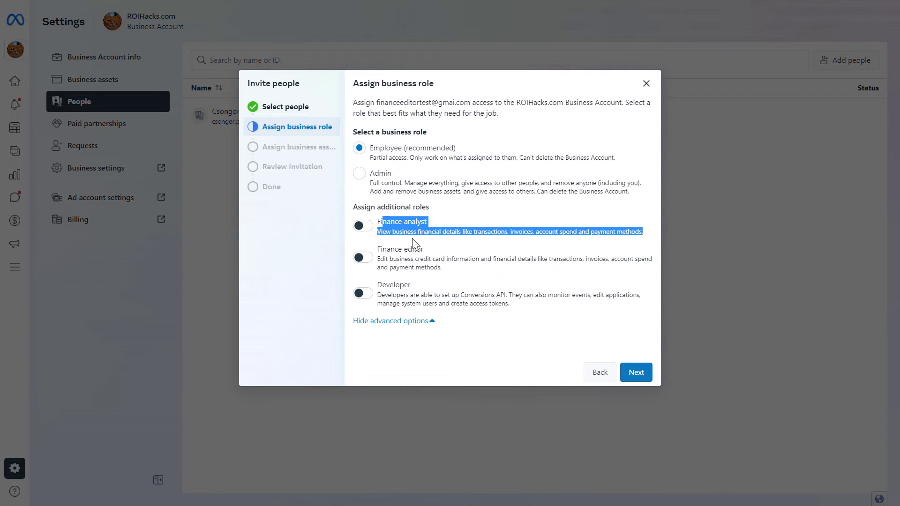
mouse_move(523, 255)
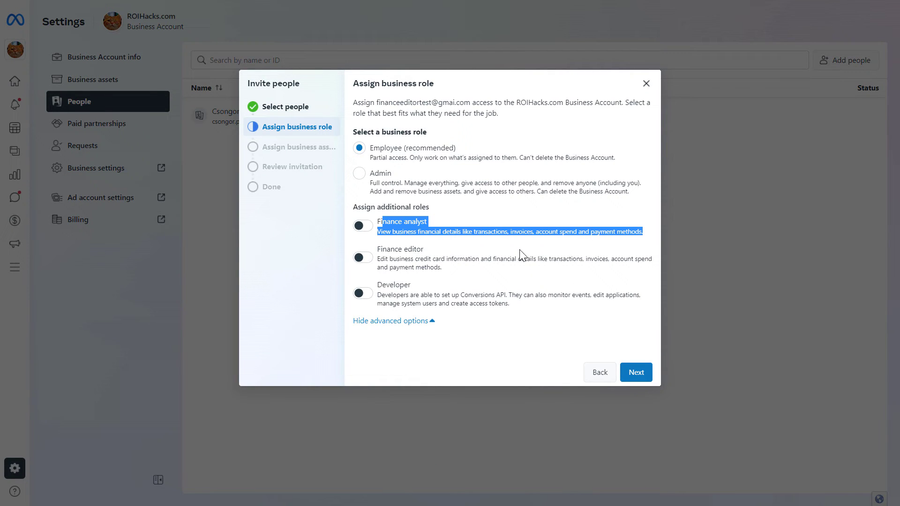
mouse_move(567, 223)
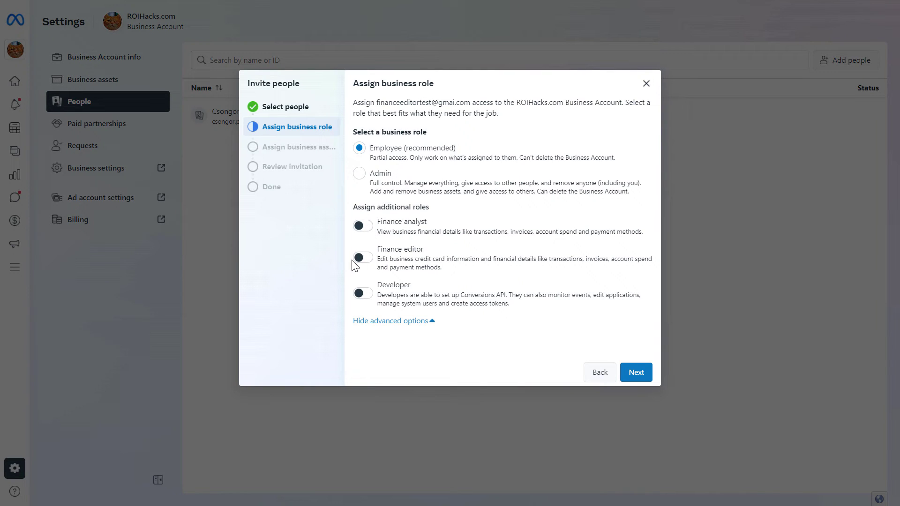
left_click(362, 225)
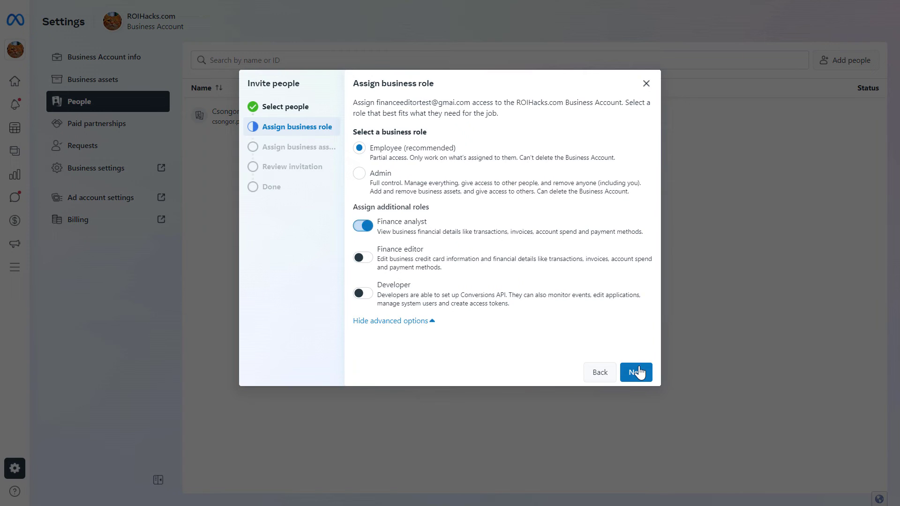
left_click(635, 372)
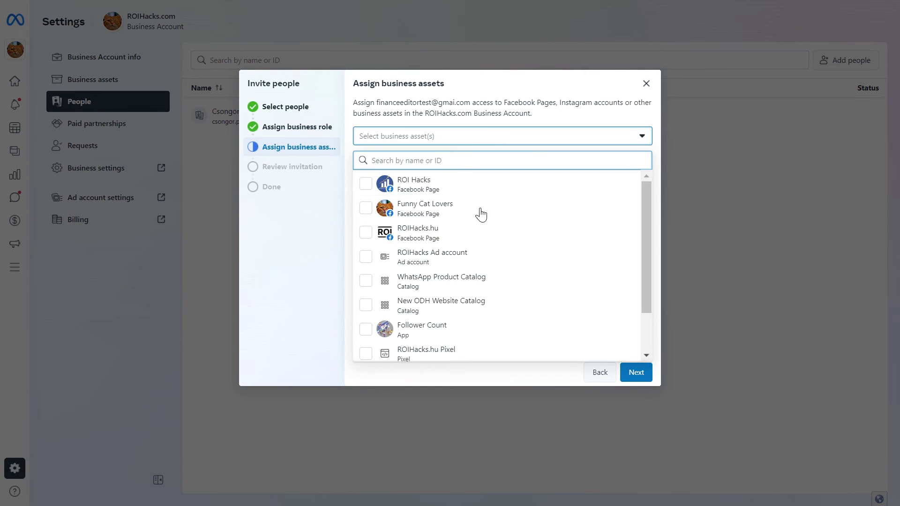
mouse_move(466, 270)
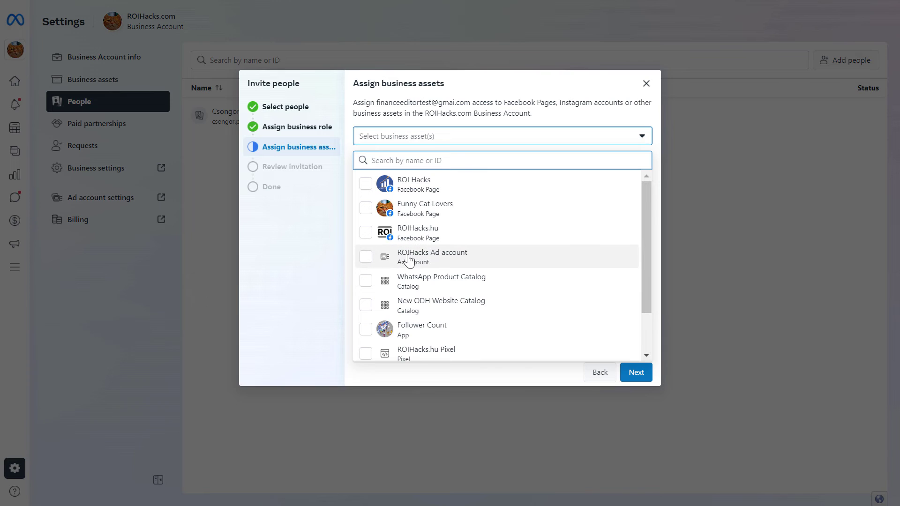
Step: Select the ROIHacks Ad account as the shared business asset, revealing its permission options
left_click(365, 256)
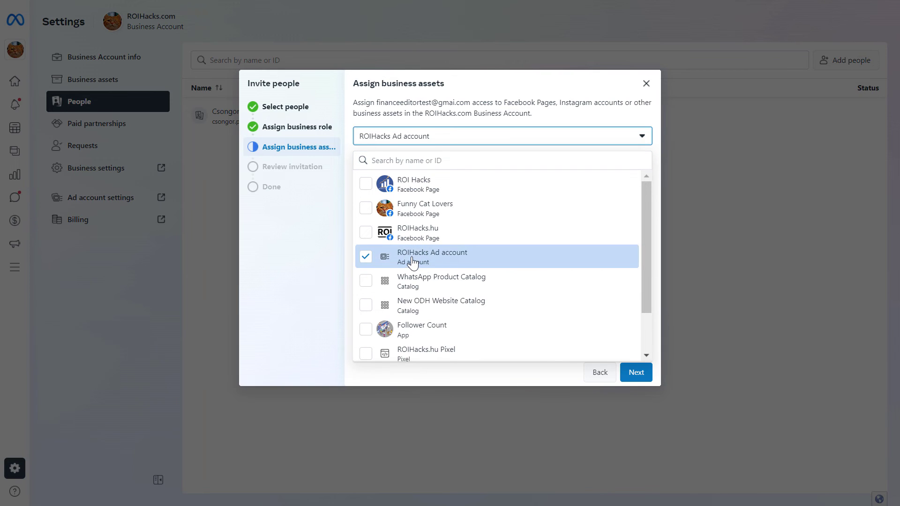
mouse_move(406, 251)
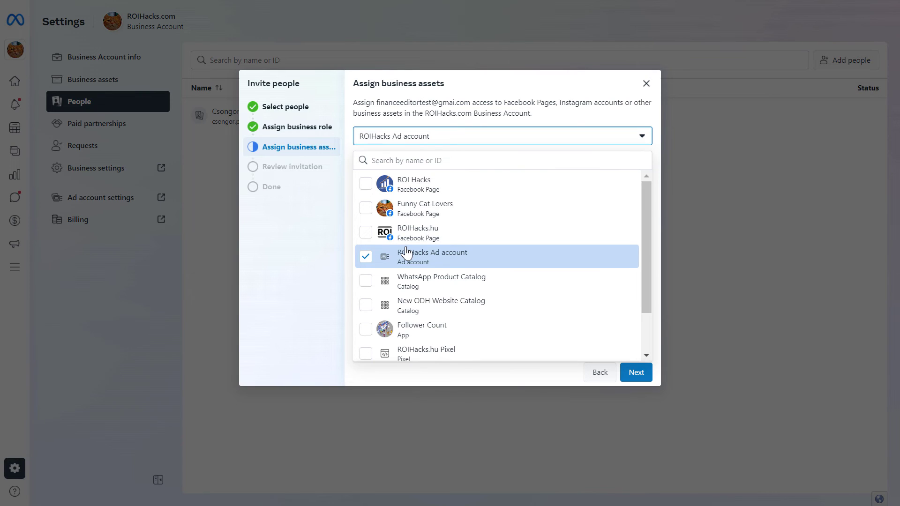
left_click(432, 256)
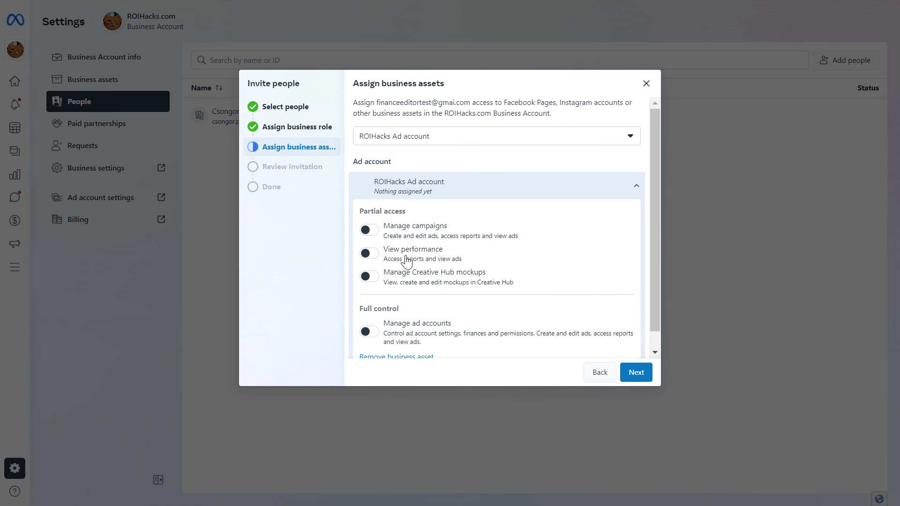
Step: Grant full control (Manage ad accounts) of the ROIHacks Ad account and continue to the review step
scroll("down", 3)
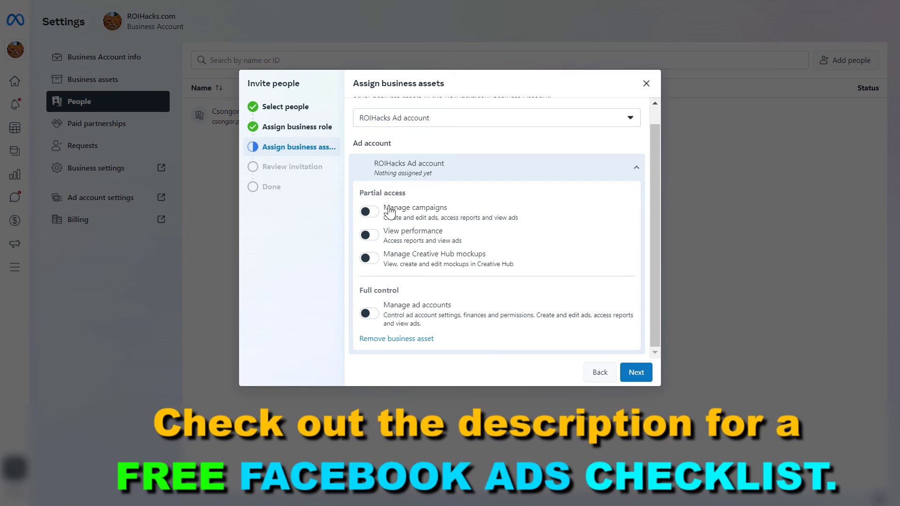
mouse_move(373, 323)
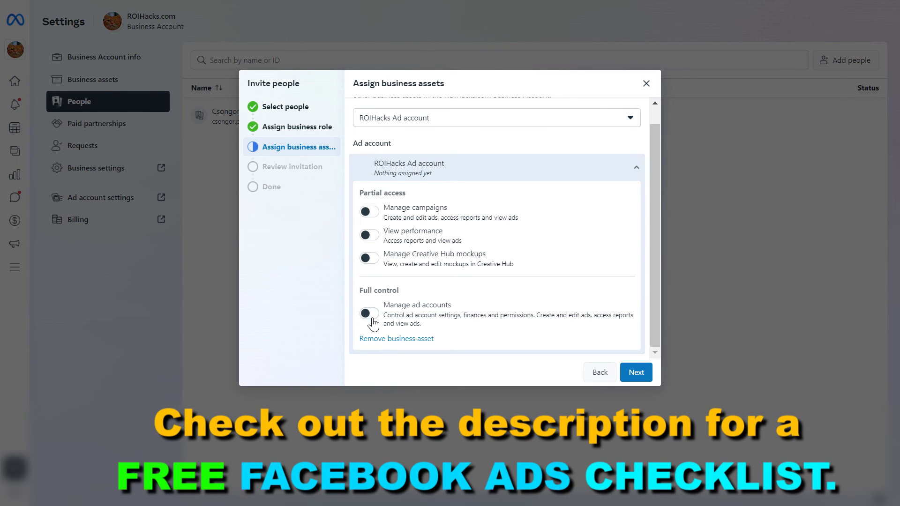
left_click(369, 313)
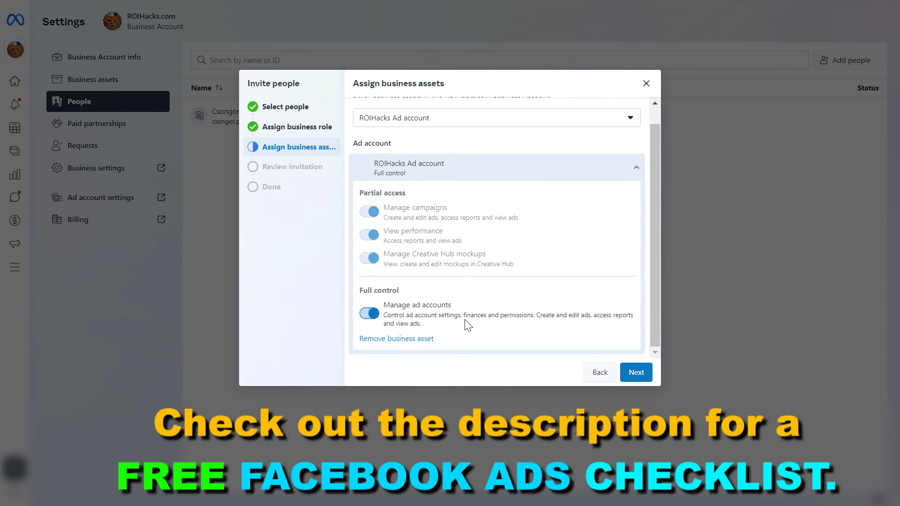
mouse_move(625, 303)
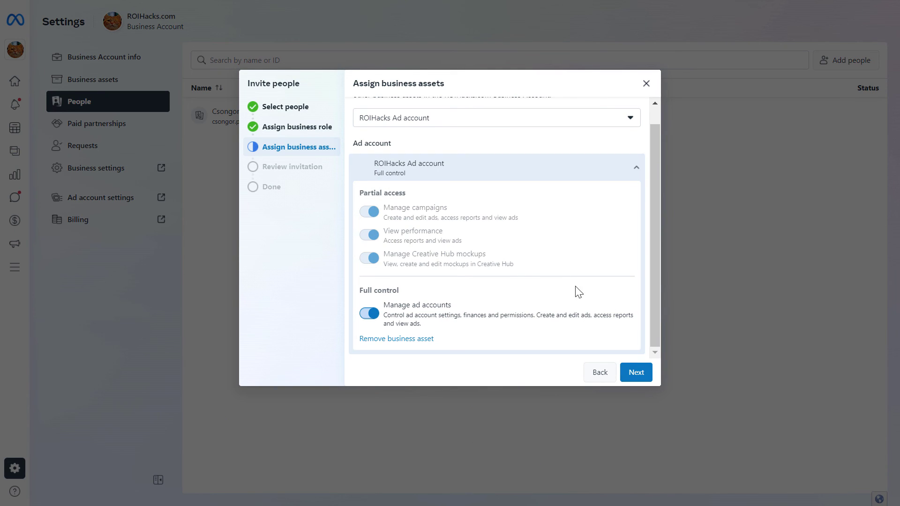
left_click(636, 372)
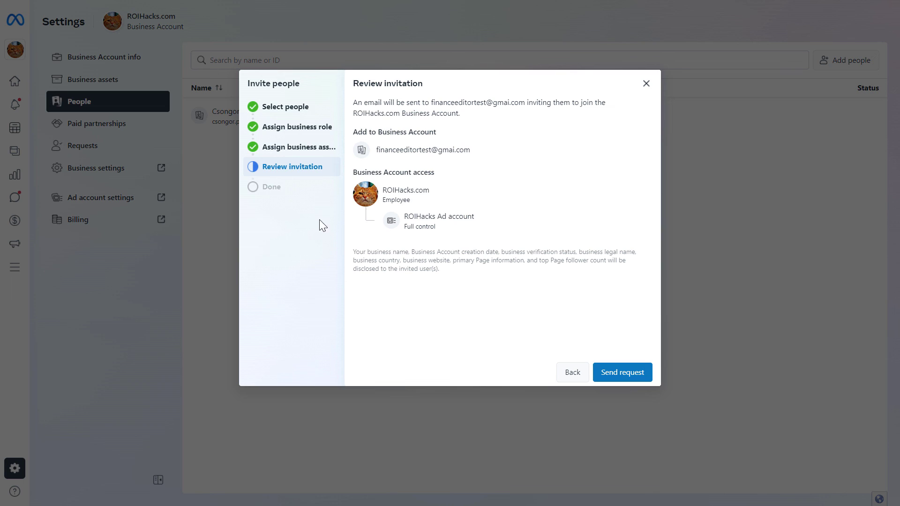
mouse_move(543, 306)
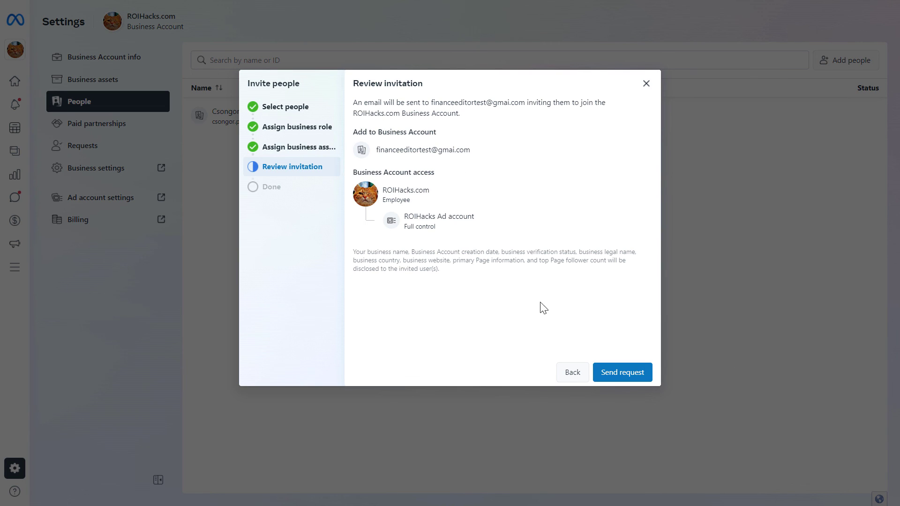
mouse_move(549, 364)
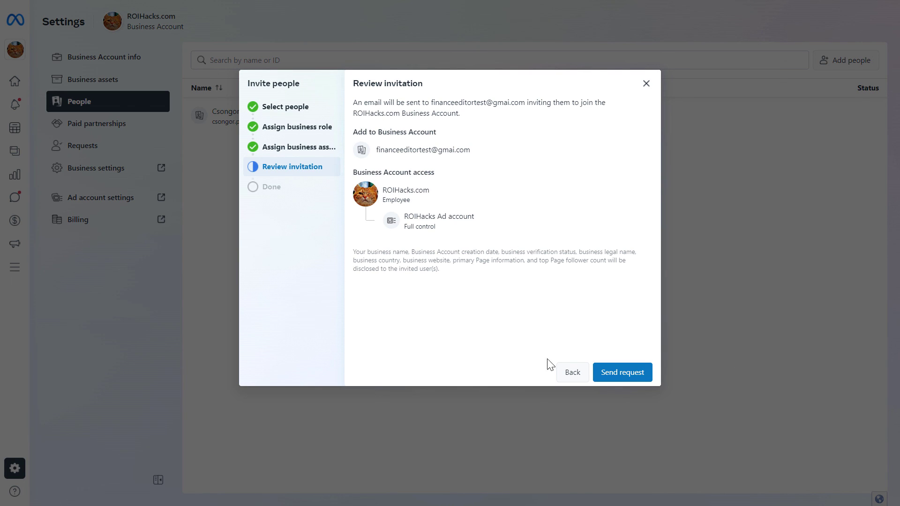
mouse_move(539, 353)
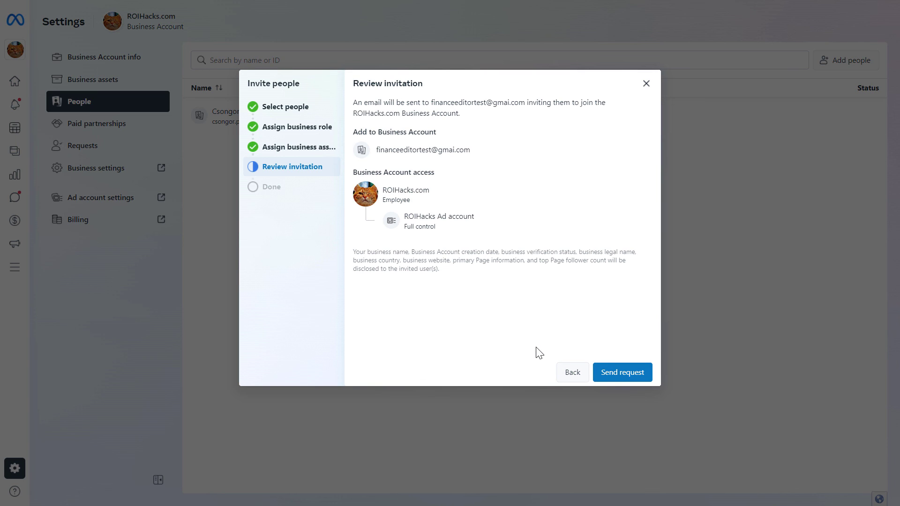
mouse_move(546, 350)
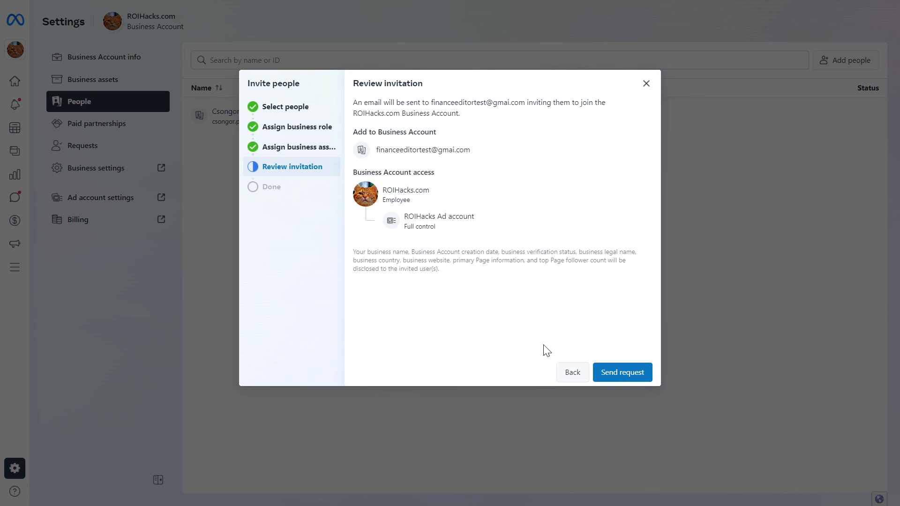
mouse_move(573, 343)
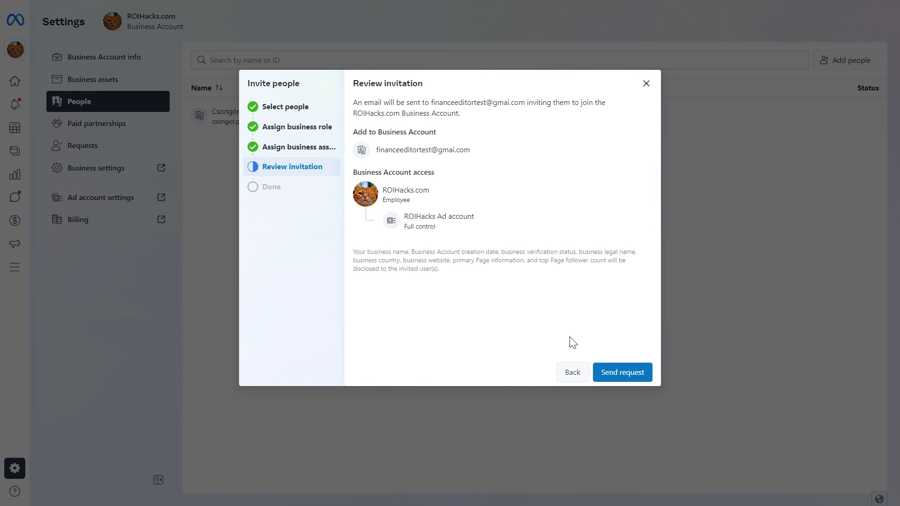